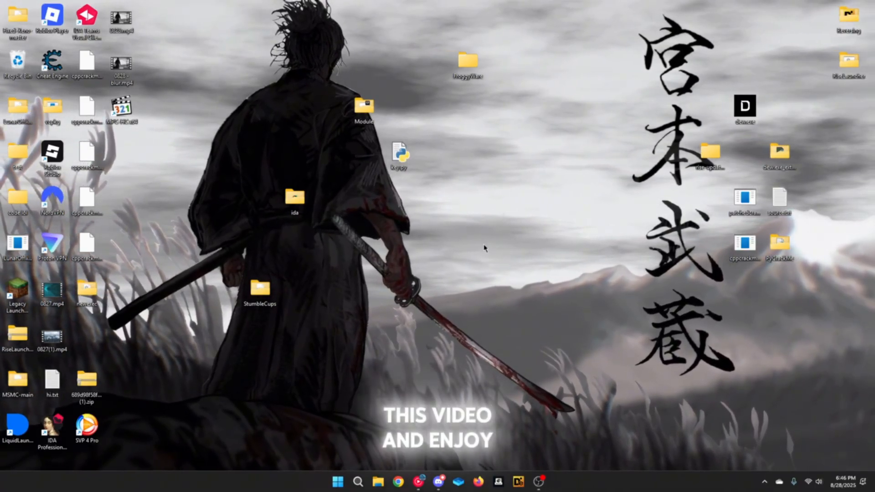
Launch Brave, search pyinstxtractor, and open the extremecoders-re/pyinstxtractor GitHub result
text(brave)
text(p)
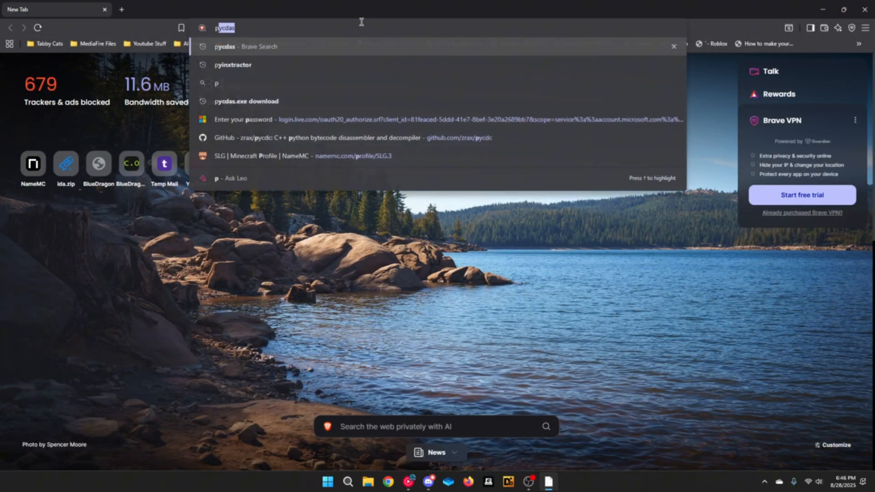
click(233, 64)
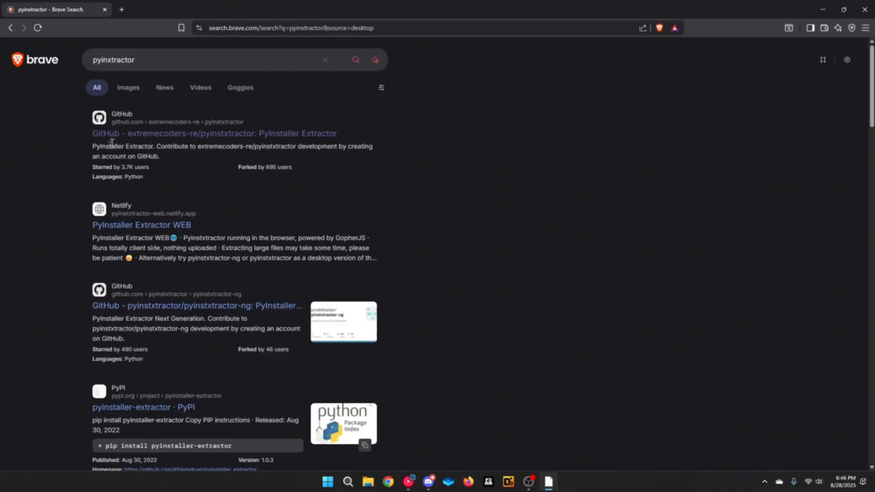
click(214, 133)
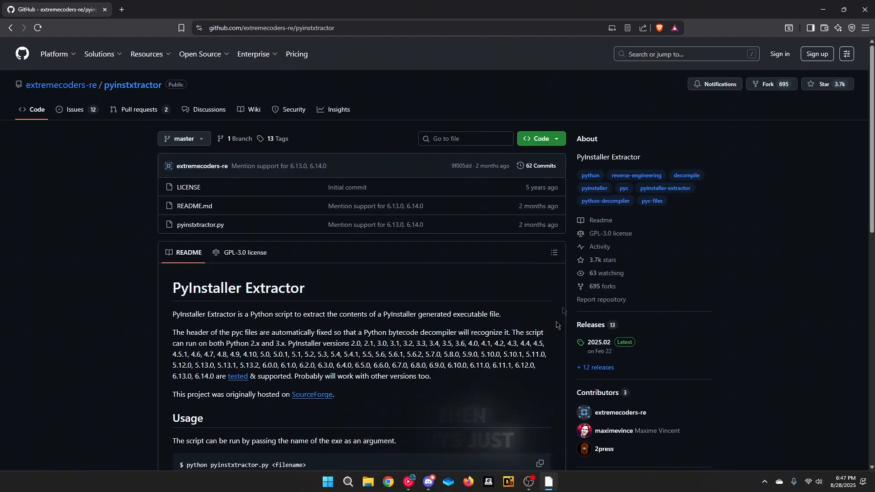
Save the 2025.02 release's Source code (zip) into Downloads
click(593, 343)
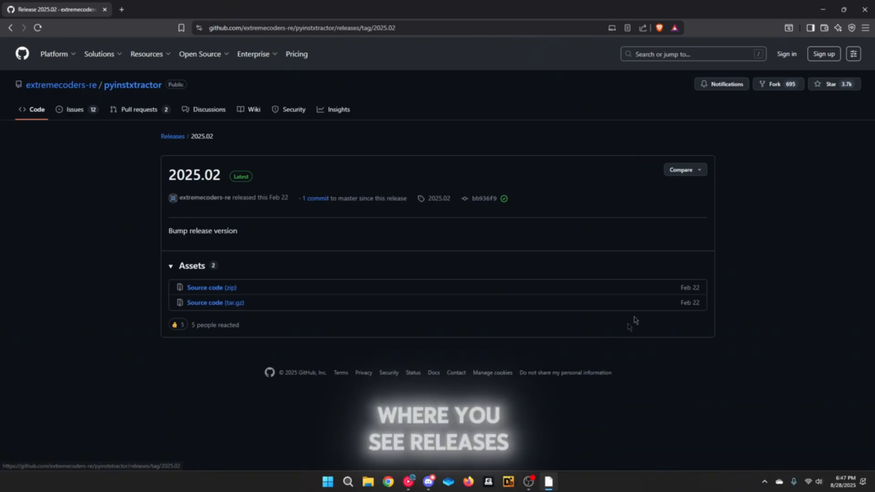
click(212, 287)
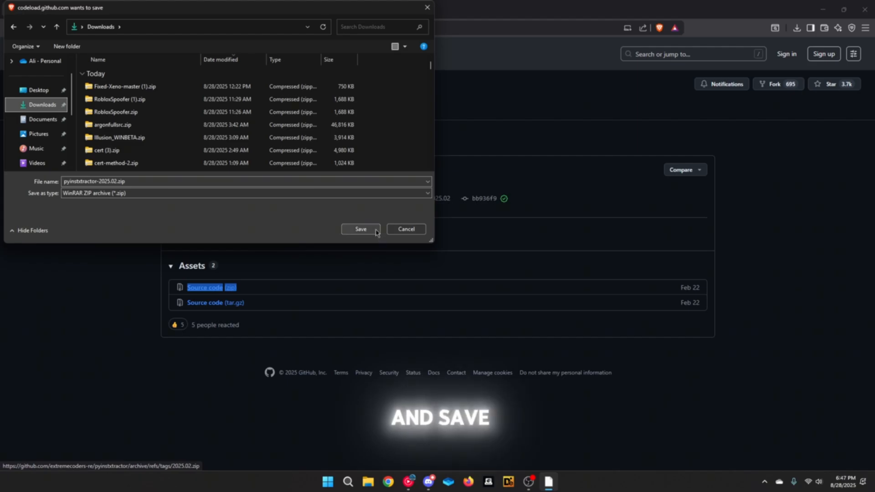
click(361, 230)
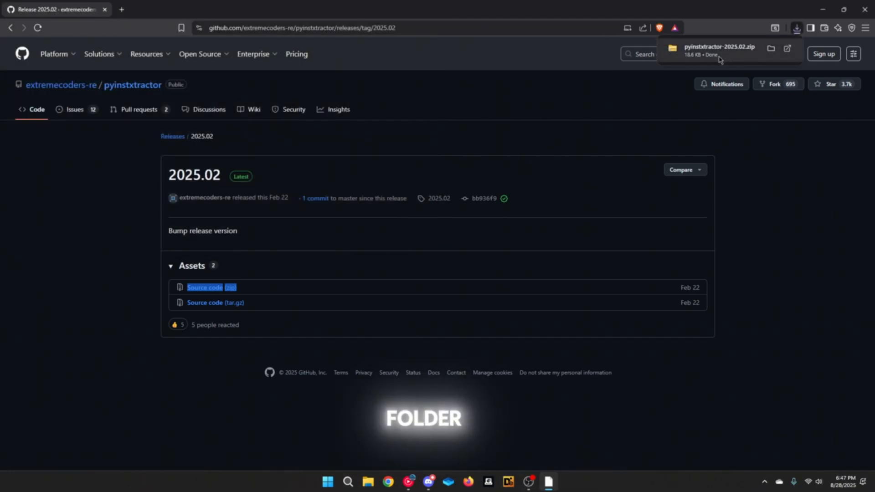
click(301, 28)
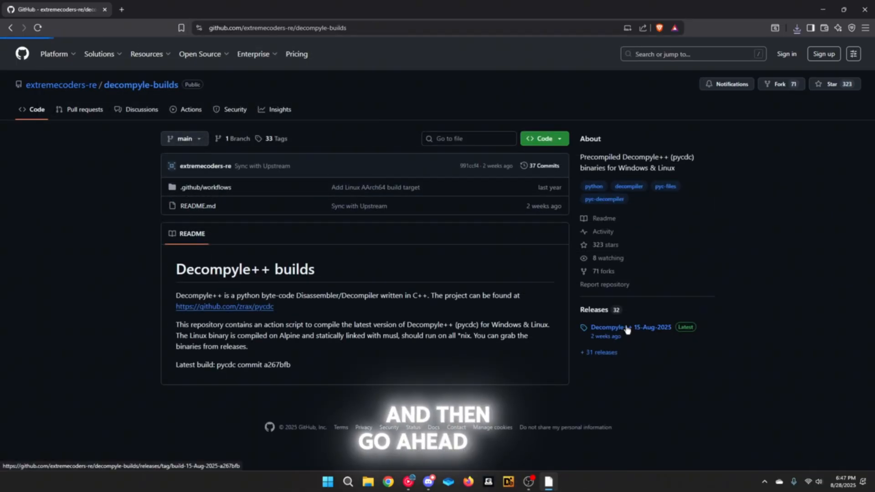
Grab pycdas.exe from the Decompyle++ 15-Aug-2025 release assets
click(630, 327)
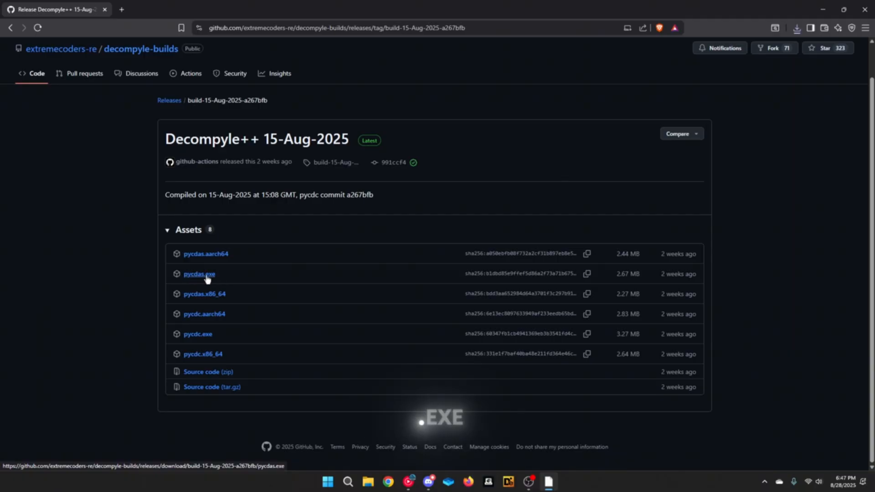
click(199, 274)
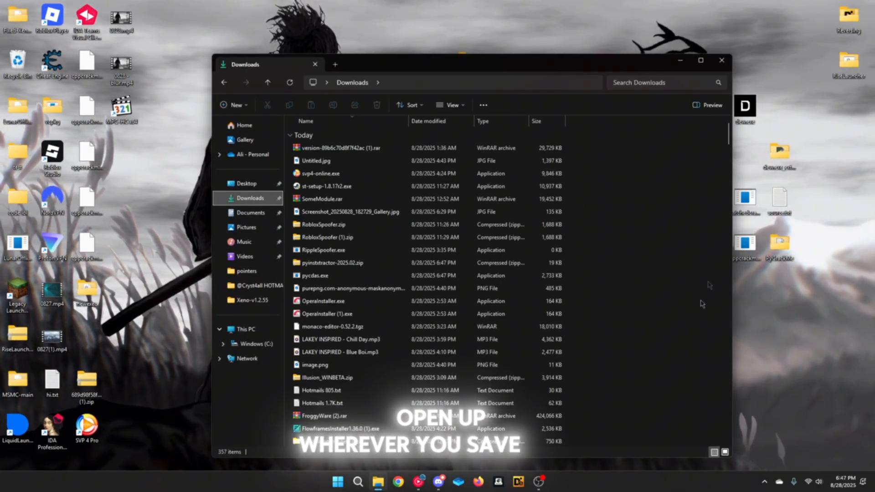
Drag pycdas.exe and pyinstxtractor.py from the pyinstxtractor-2025.02 zip onto the desktop
click(315, 275)
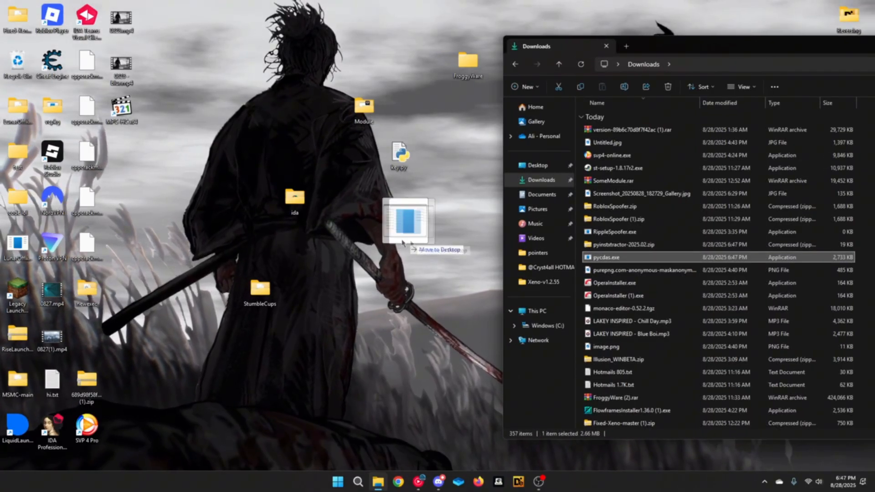
drag(605, 258, 364, 249)
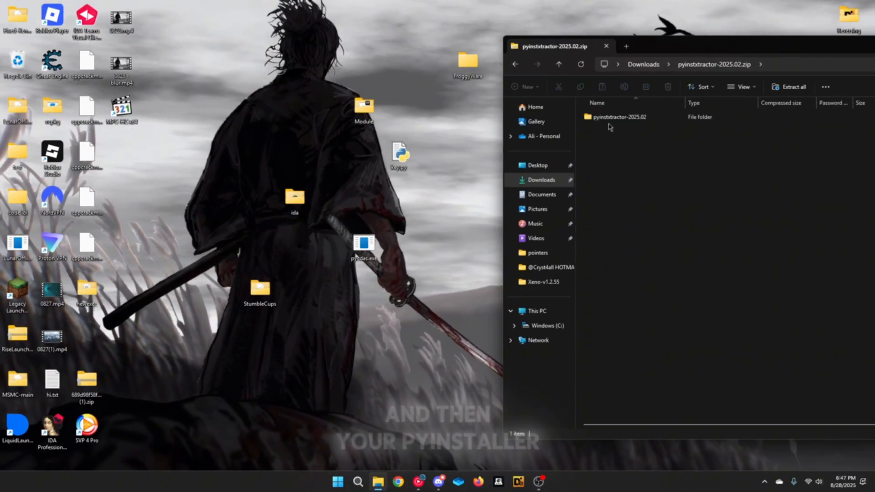
double_click(619, 117)
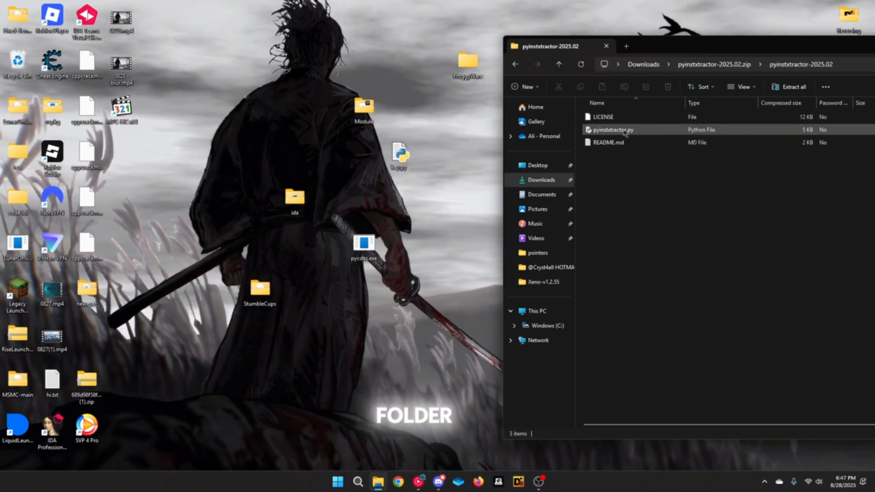
click(613, 130)
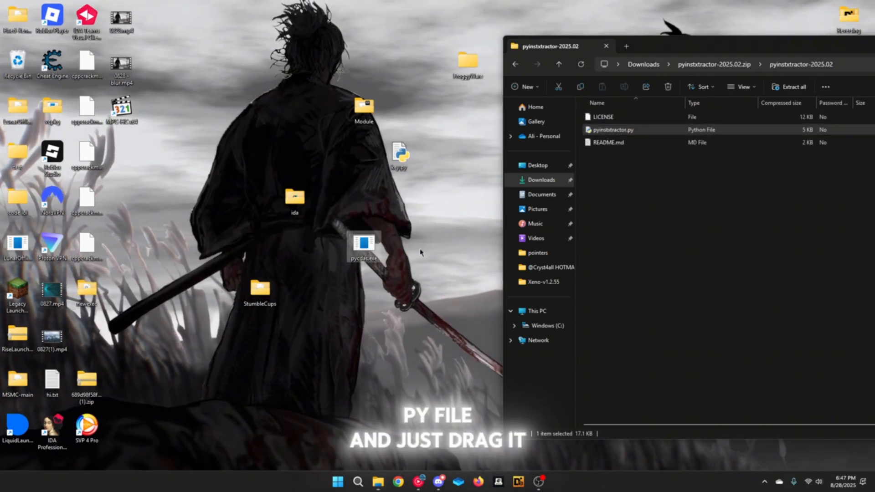
drag(613, 130, 432, 246)
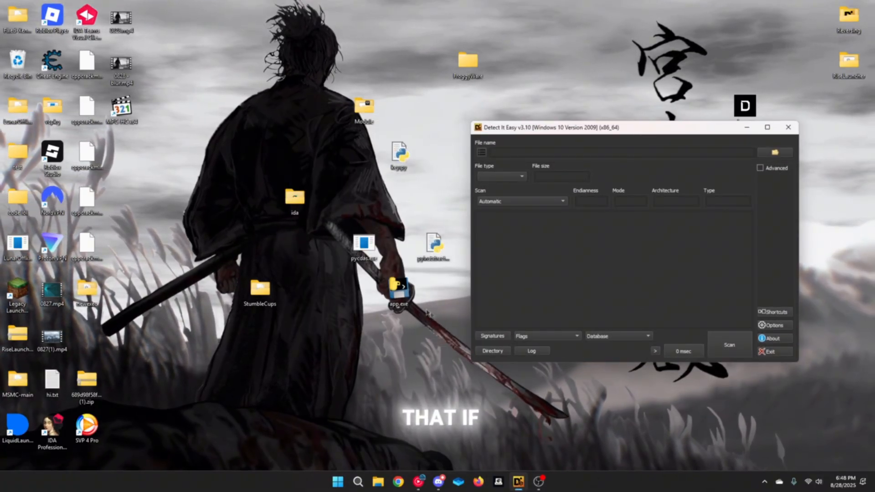
Scan app.exe in Detect It Easy, see Packer: PyInstaller, and close it
click(729, 345)
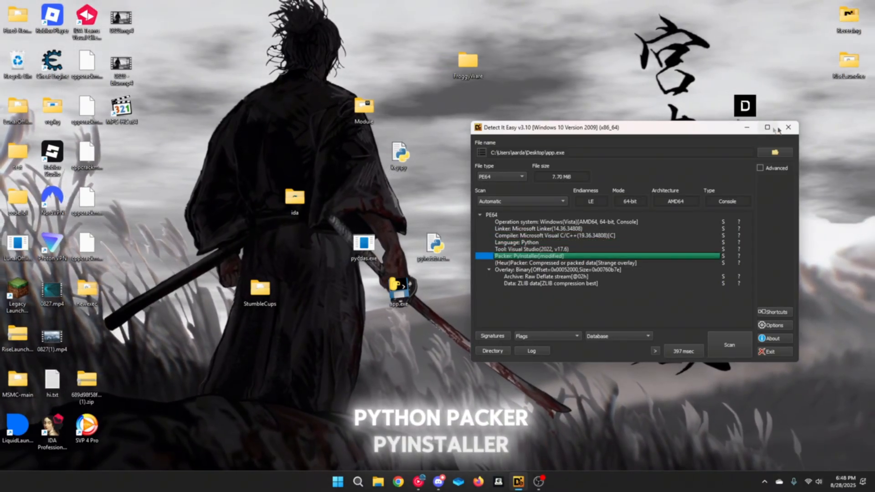
click(788, 128)
text(cd)
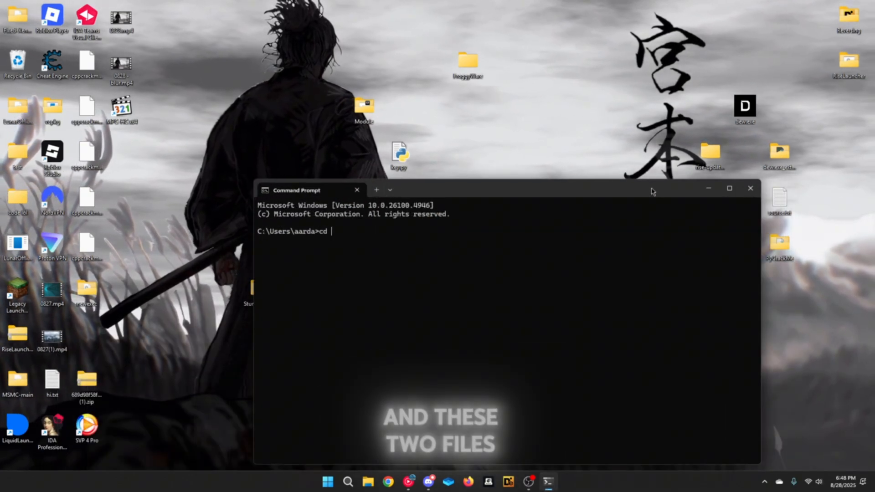
Run cd Desktop and pyinstxtractor.py app.exe, then minimise the console
text(Desktop)
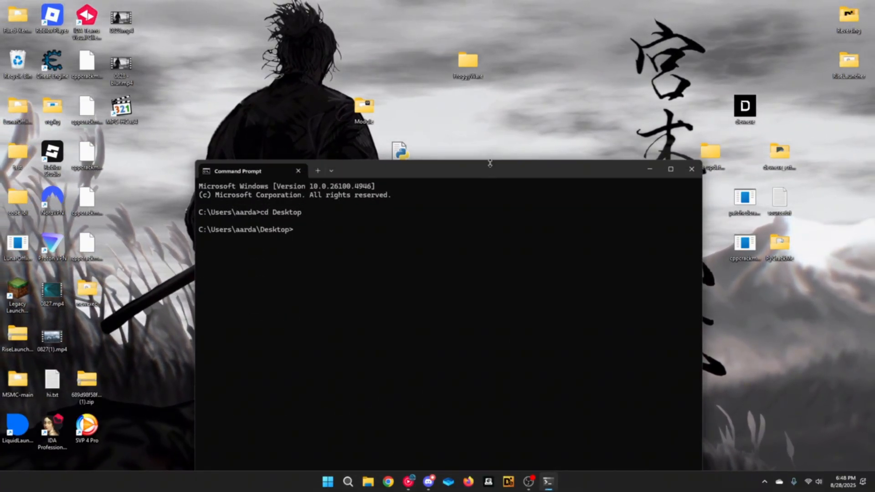
text(pyinstxtractor.py app.exe)
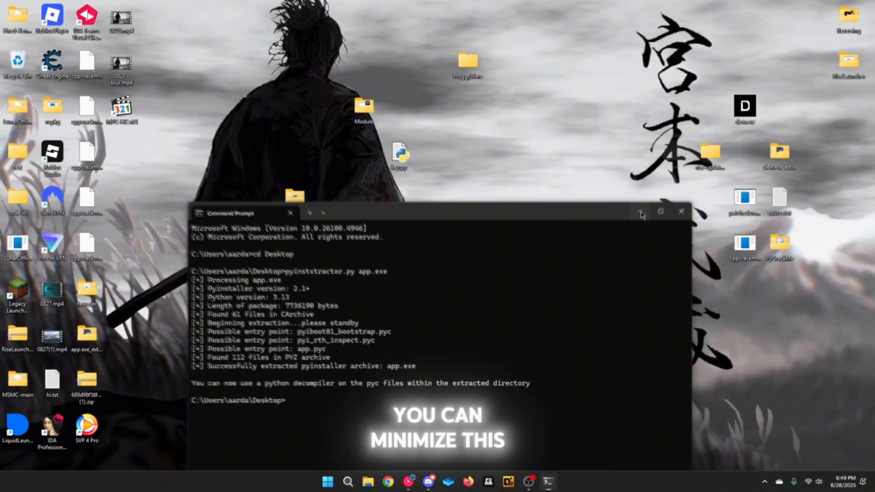
click(641, 212)
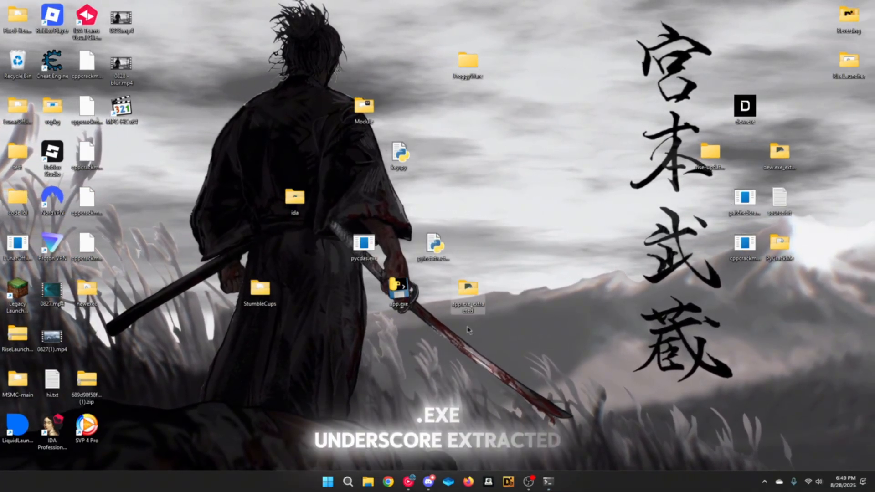
Open app.exe_extracted and scroll through its 61 items, including PYZ.pyz_extracted
double_click(398, 291)
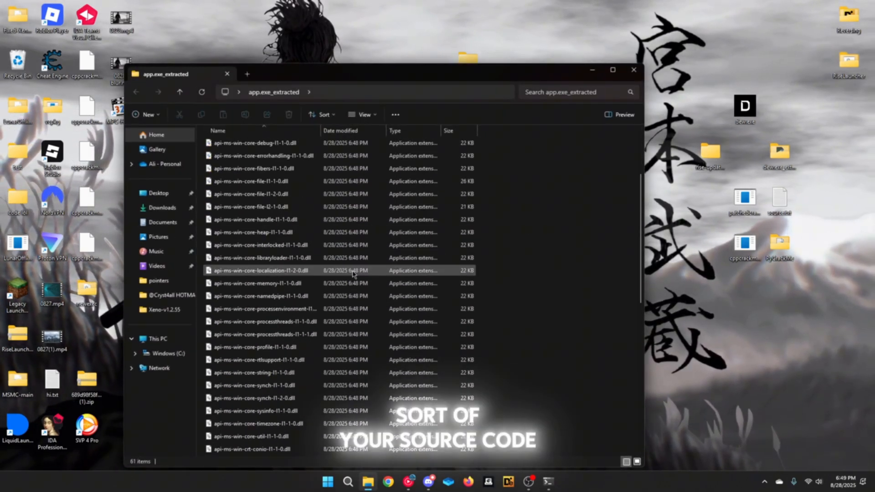
scroll(down, 3)
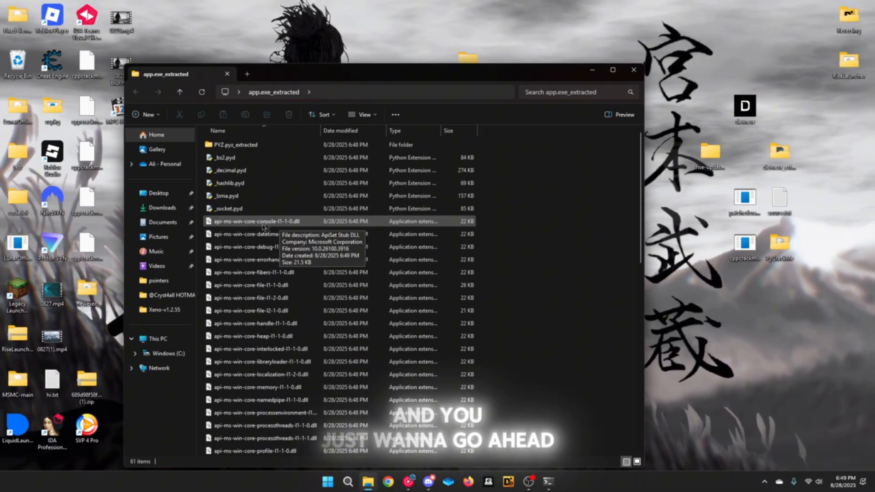
scroll(down, 3)
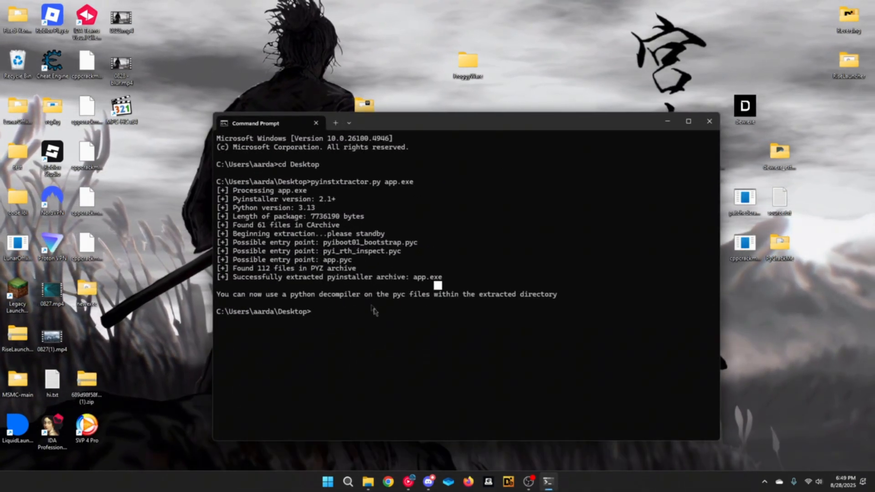
Run pycdas.exe on app.pyc's copied path, revealing its hardcoded password constant
text(pycdas.exe)
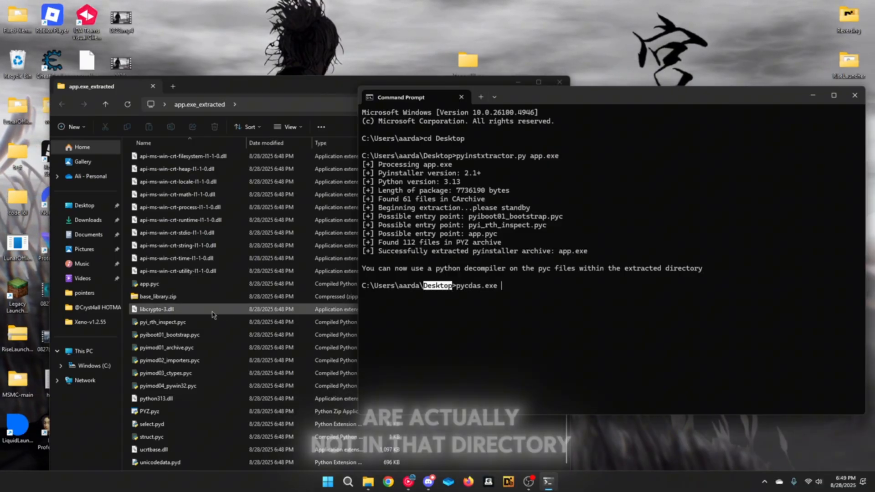
right_click(157, 309)
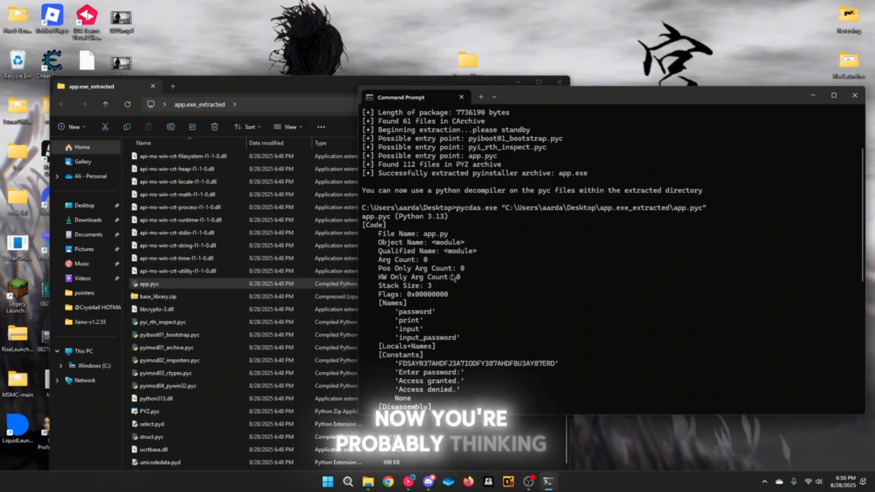
scroll(down, 3)
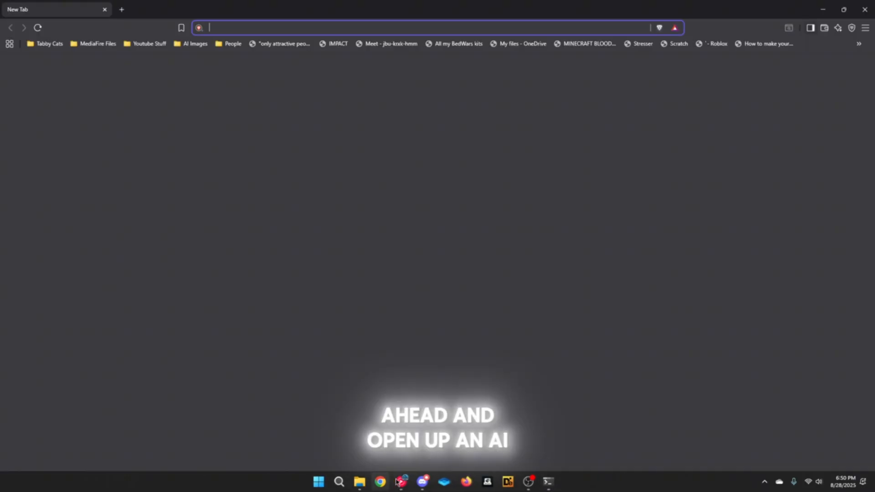
On grok.com, paste the disassembly asking to turn it into Python, and send
text(grok.com/cha)
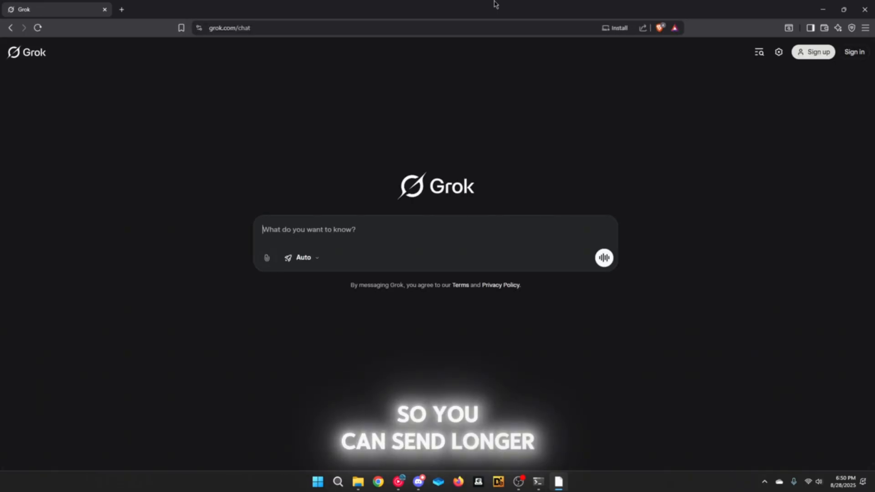
text(turn thi)
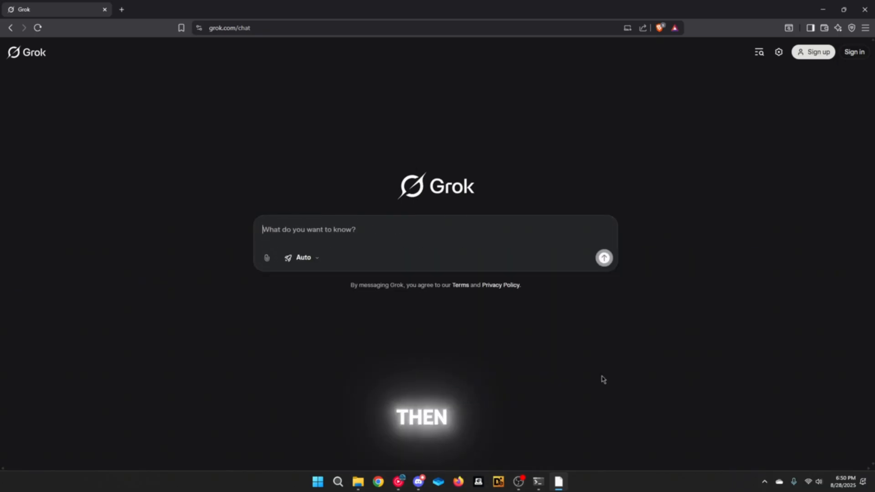
click(604, 258)
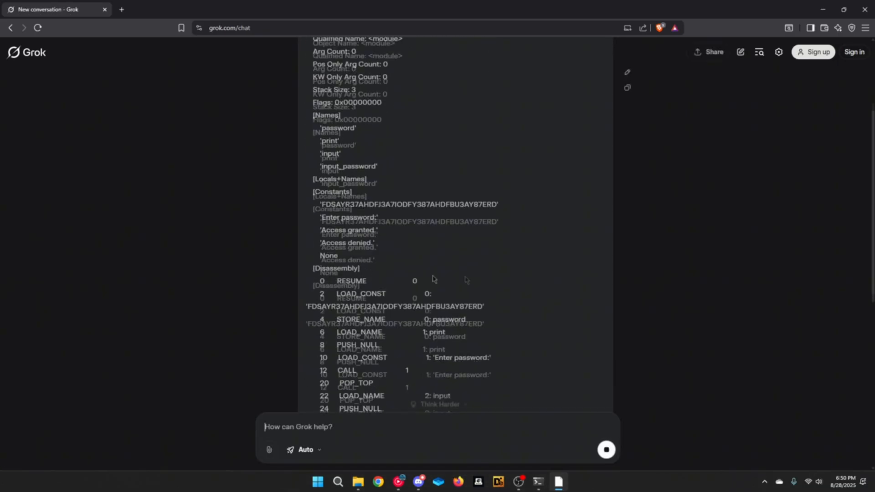
scroll(down, 3)
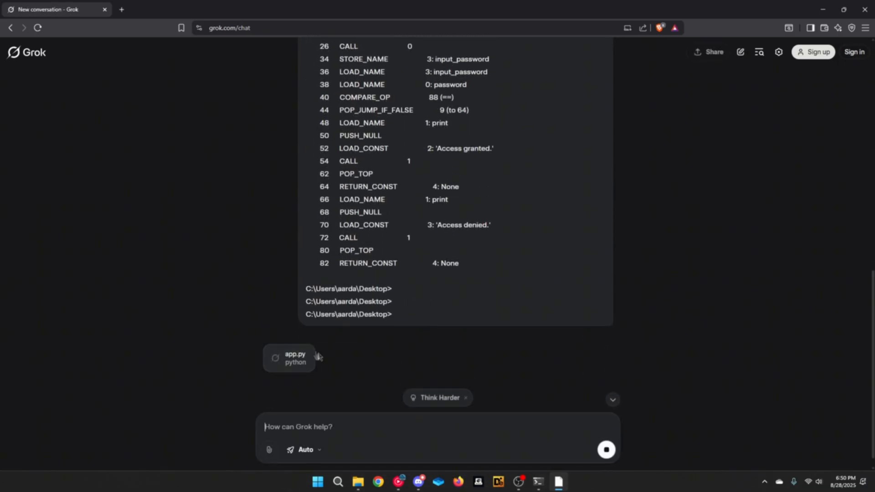